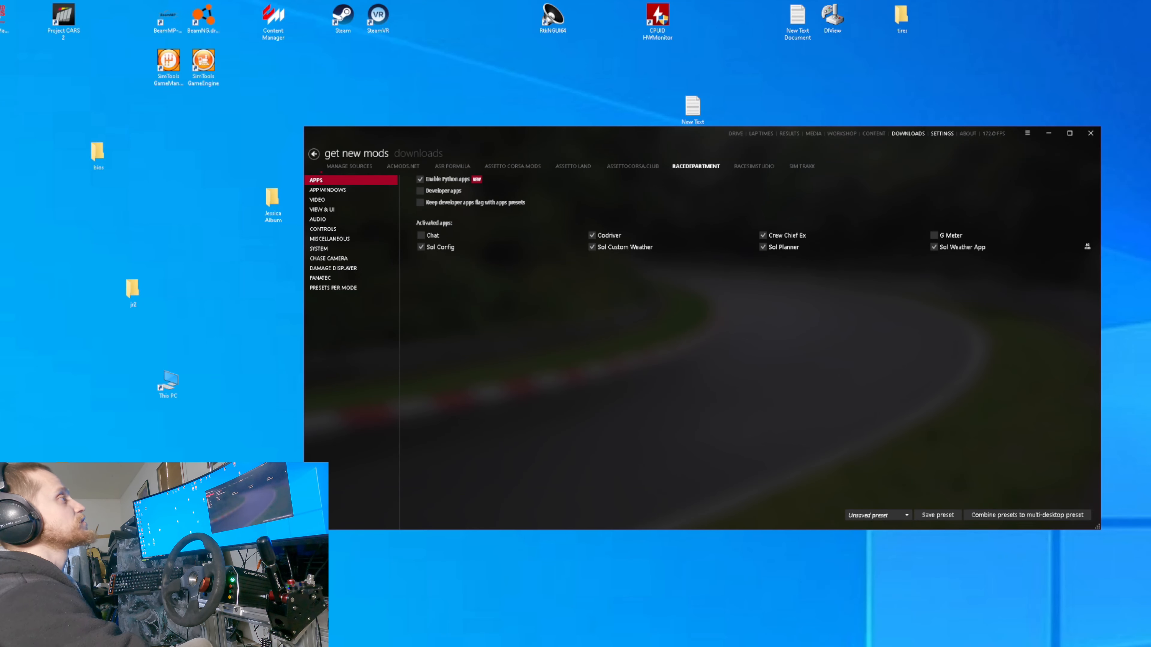
Switch to the SimTraxx store and show the Downloads list with the Alpine ULTIMATE CLASSIC archive installing
left_click(801, 166)
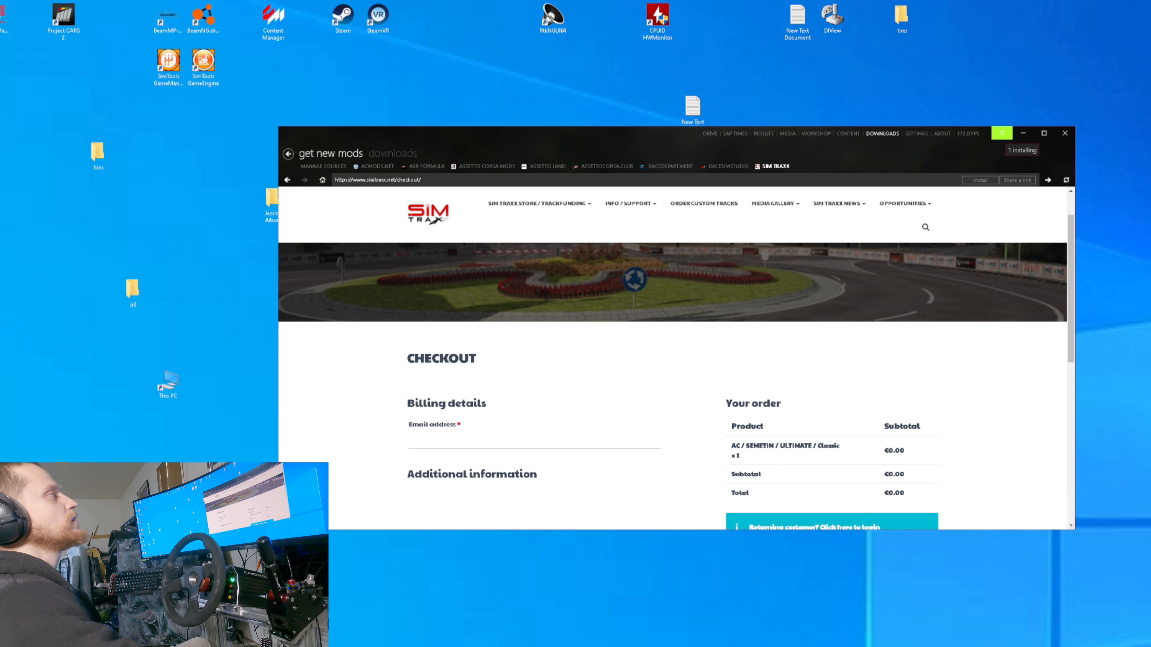
left_click(1000, 133)
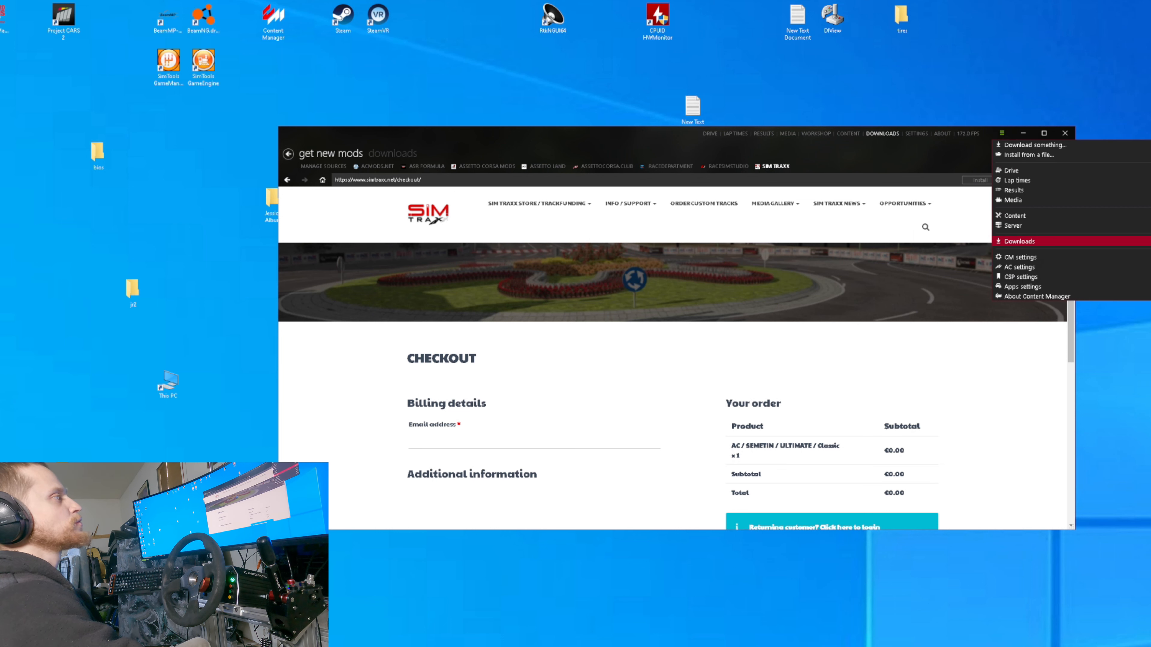
left_click(1018, 242)
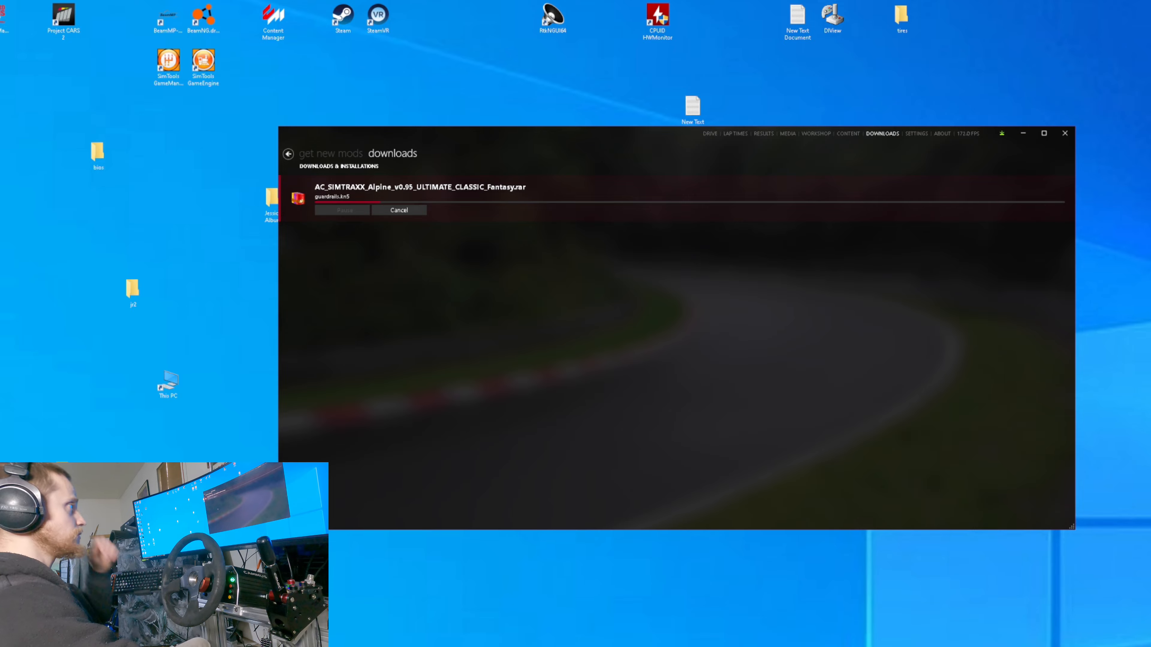